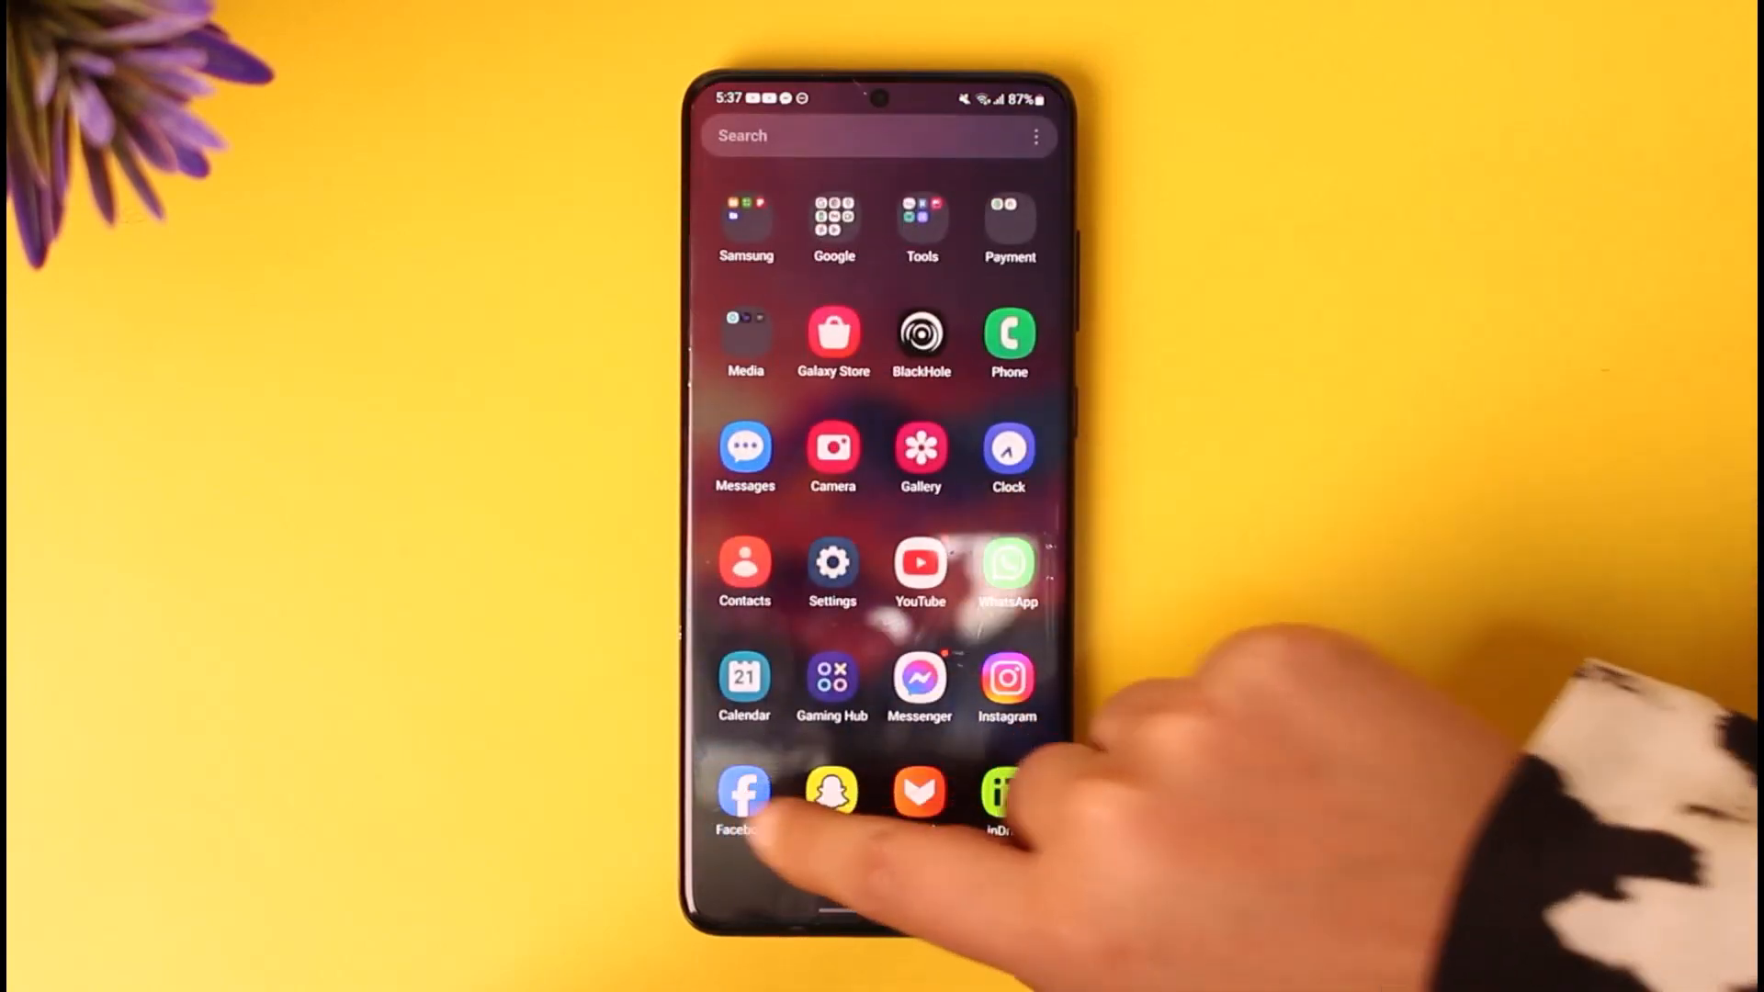
# - Launch the Facebook app from the home screen icon
pyautogui.click(745, 791)
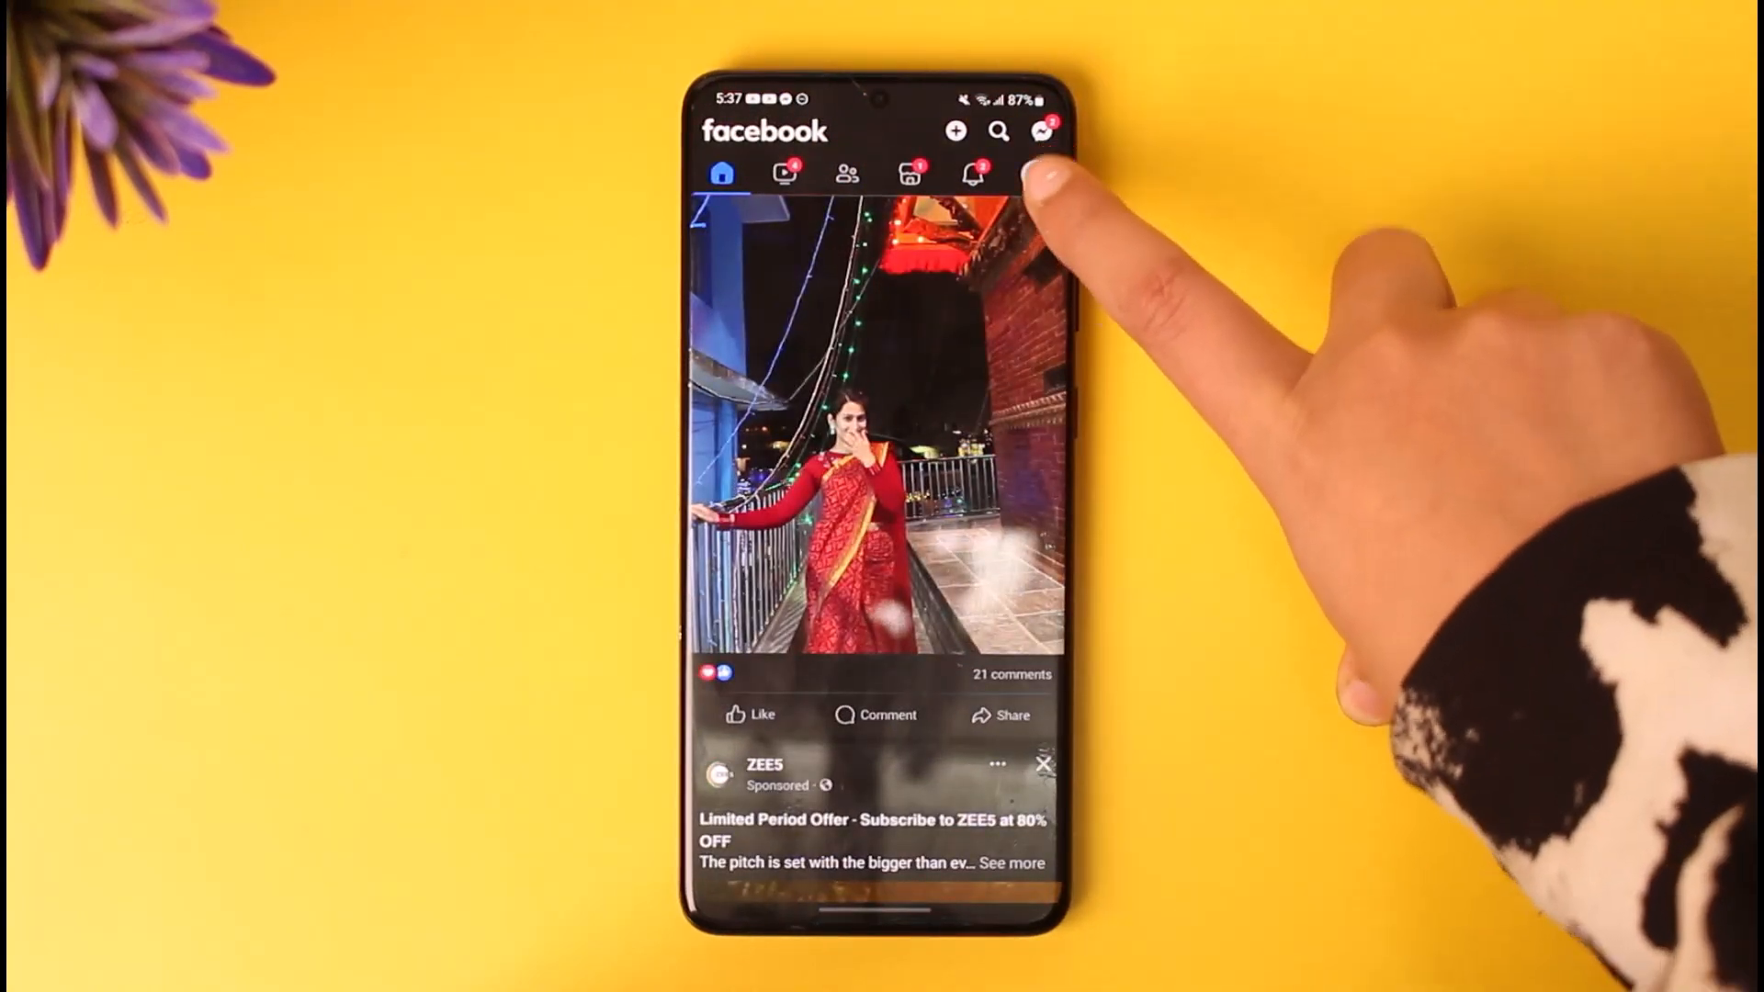
# - Go to Groups and show the 'Your groups' list
pyautogui.click(1041, 131)
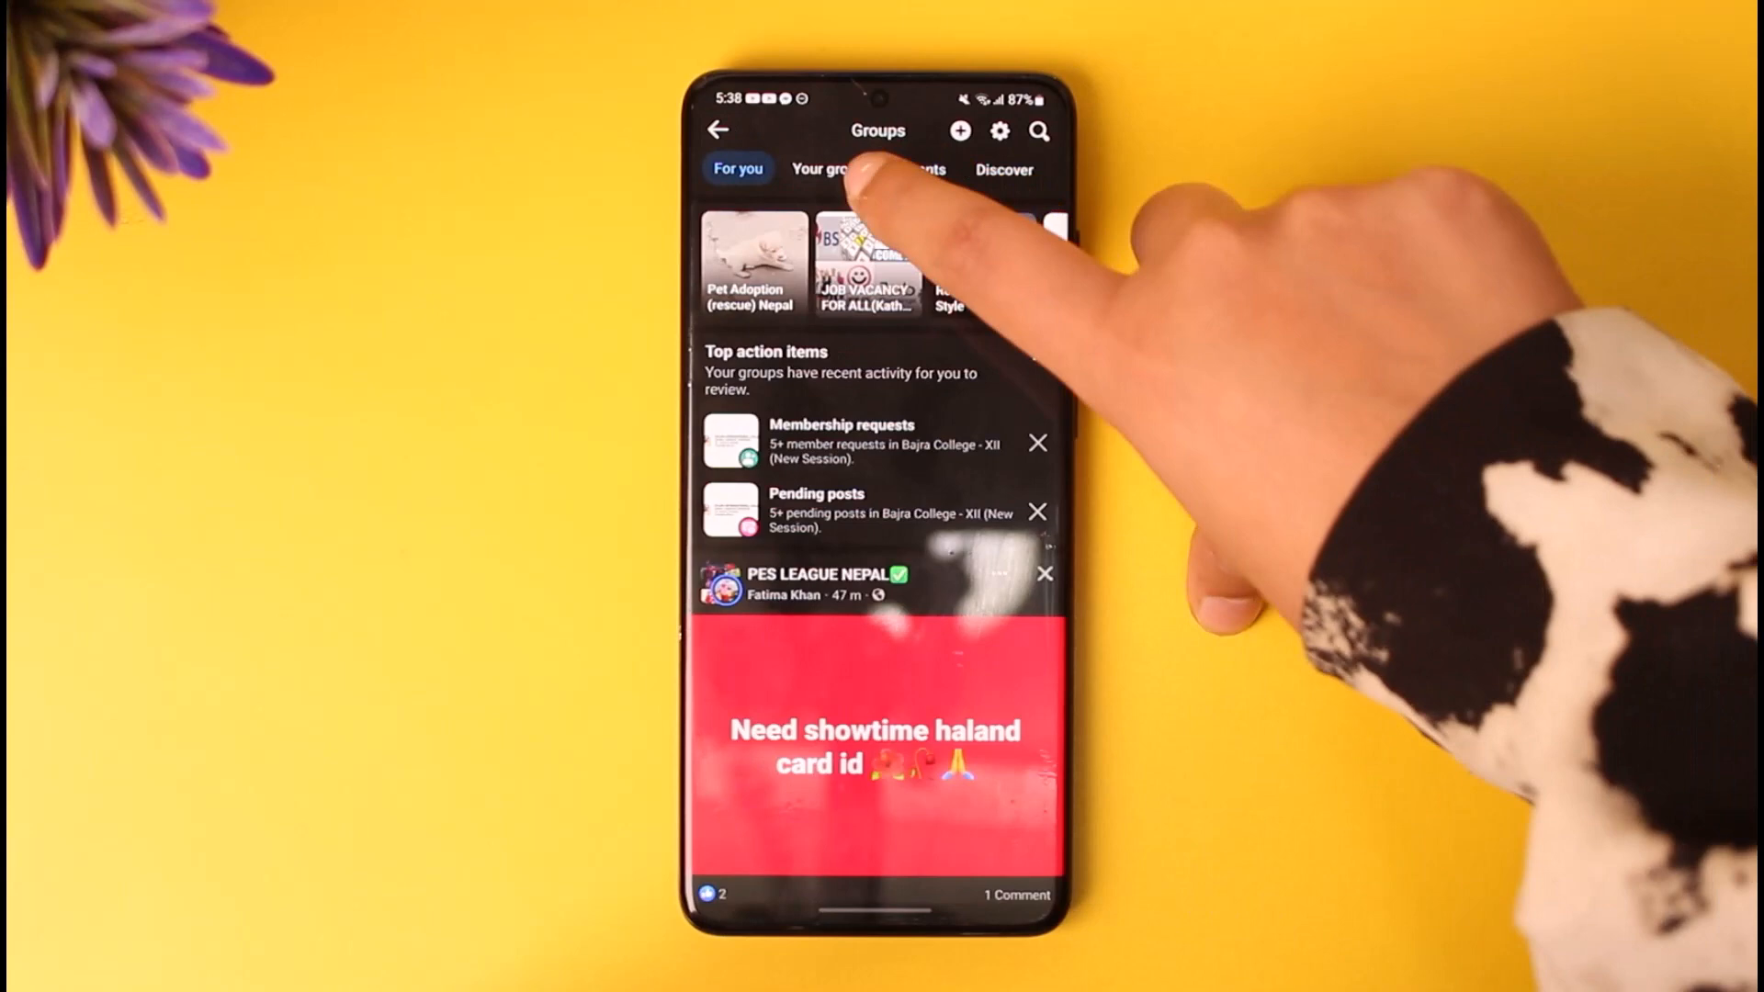
pyautogui.moveTo(855, 174)
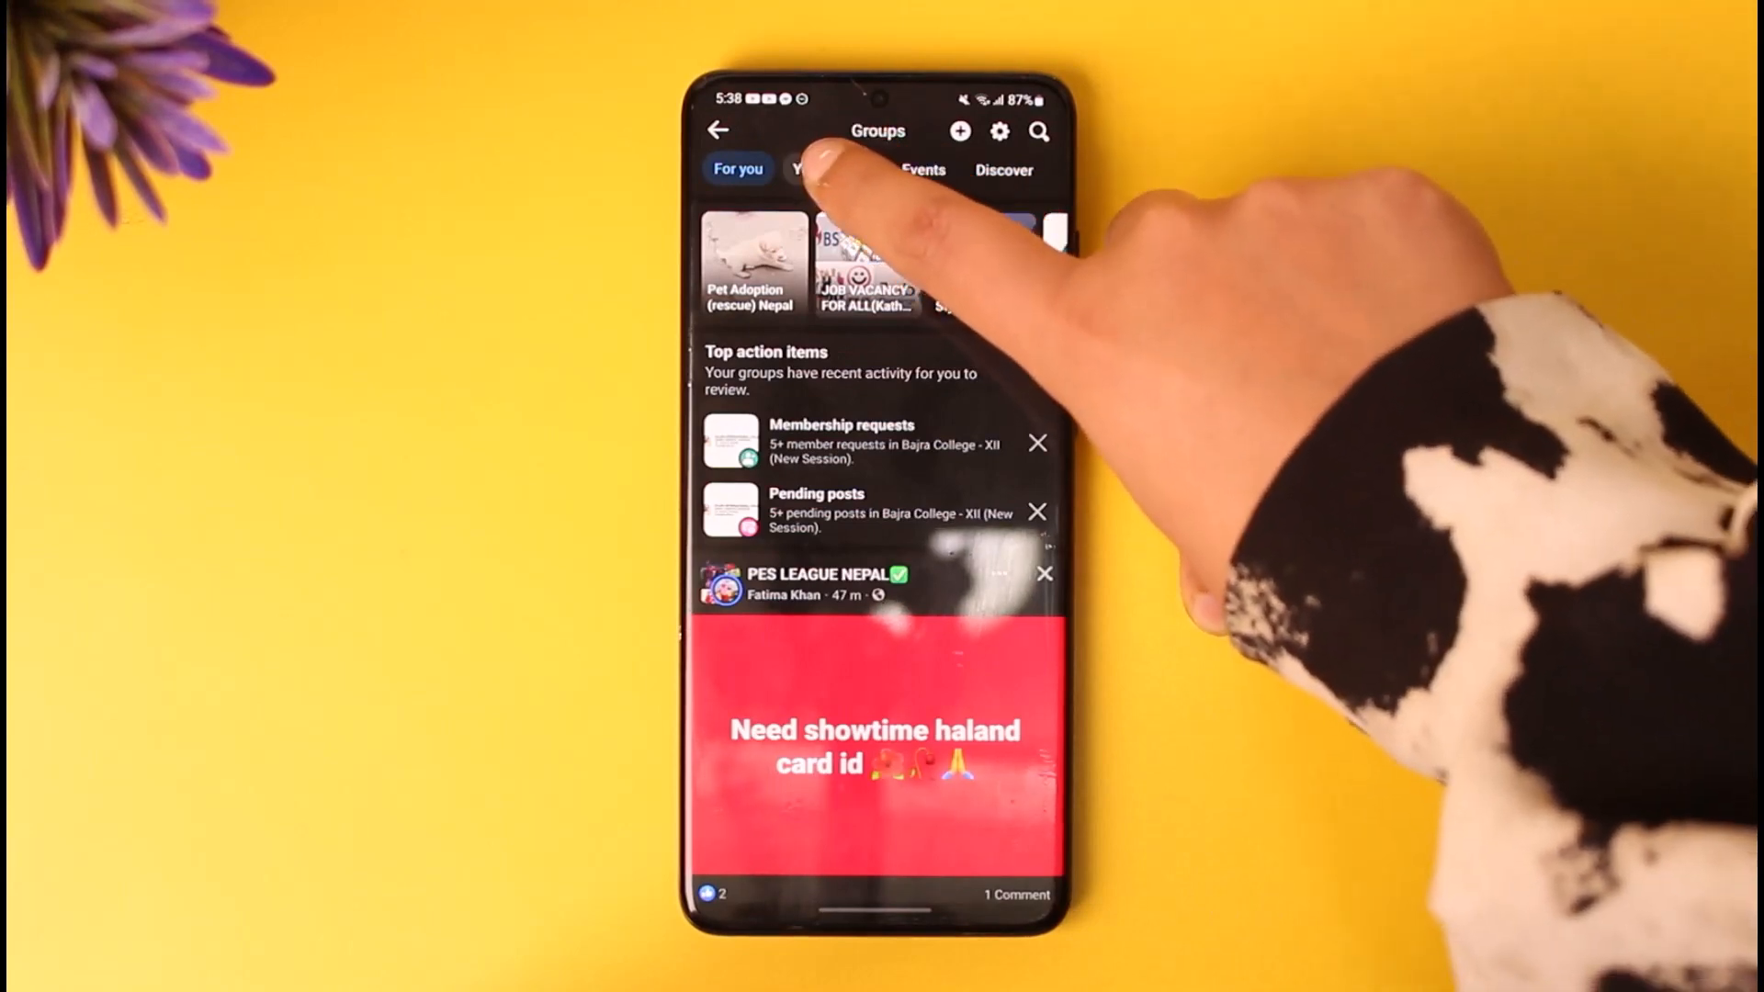
pyautogui.click(831, 169)
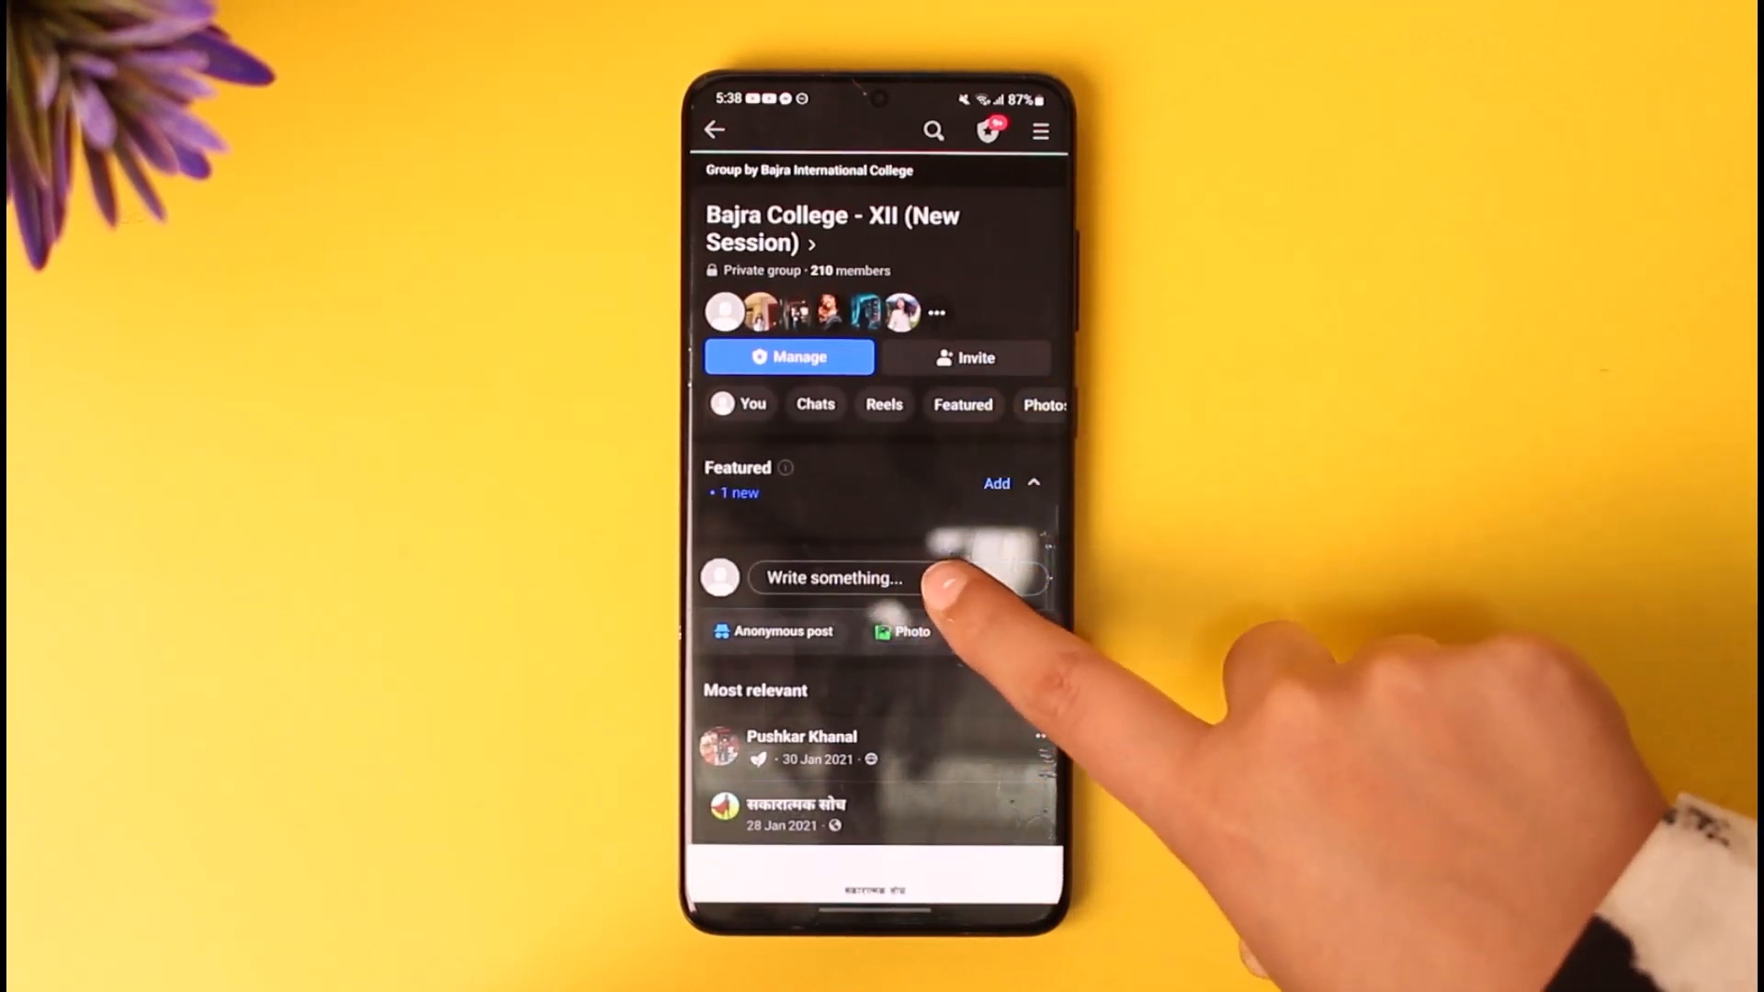
# - Start a Bajra College group post with 'Post anonymously' on and dismiss the notice
pyautogui.click(836, 577)
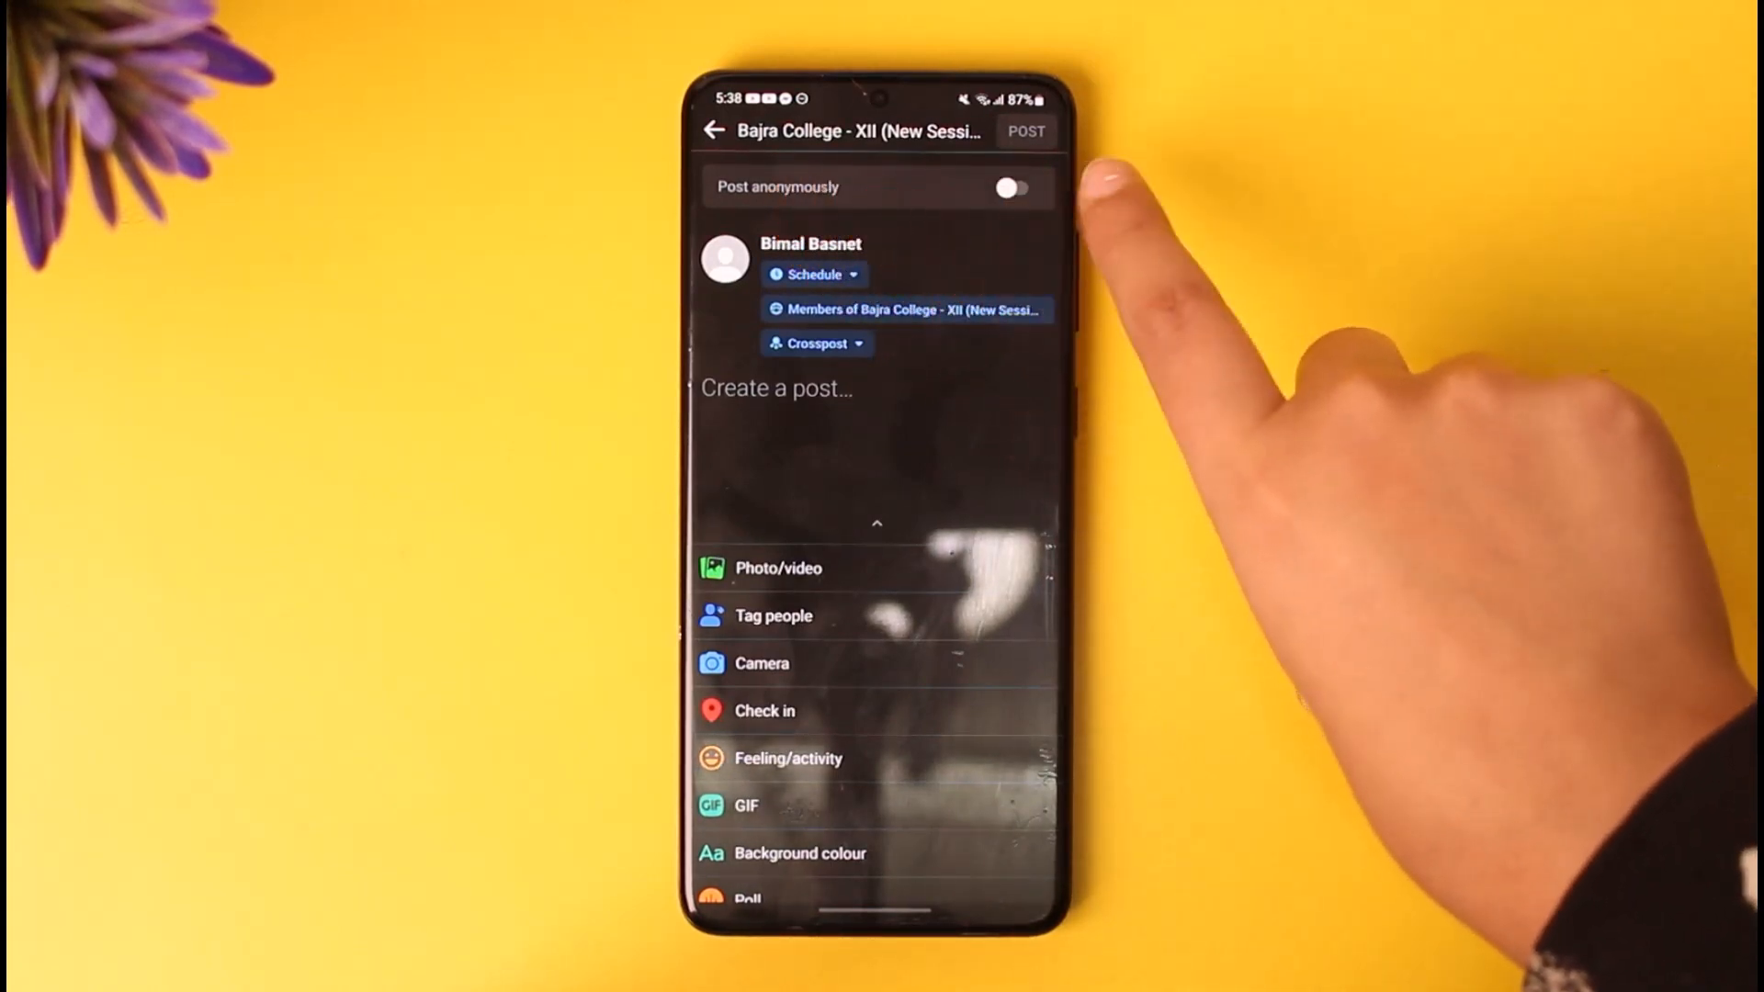
pyautogui.click(1008, 187)
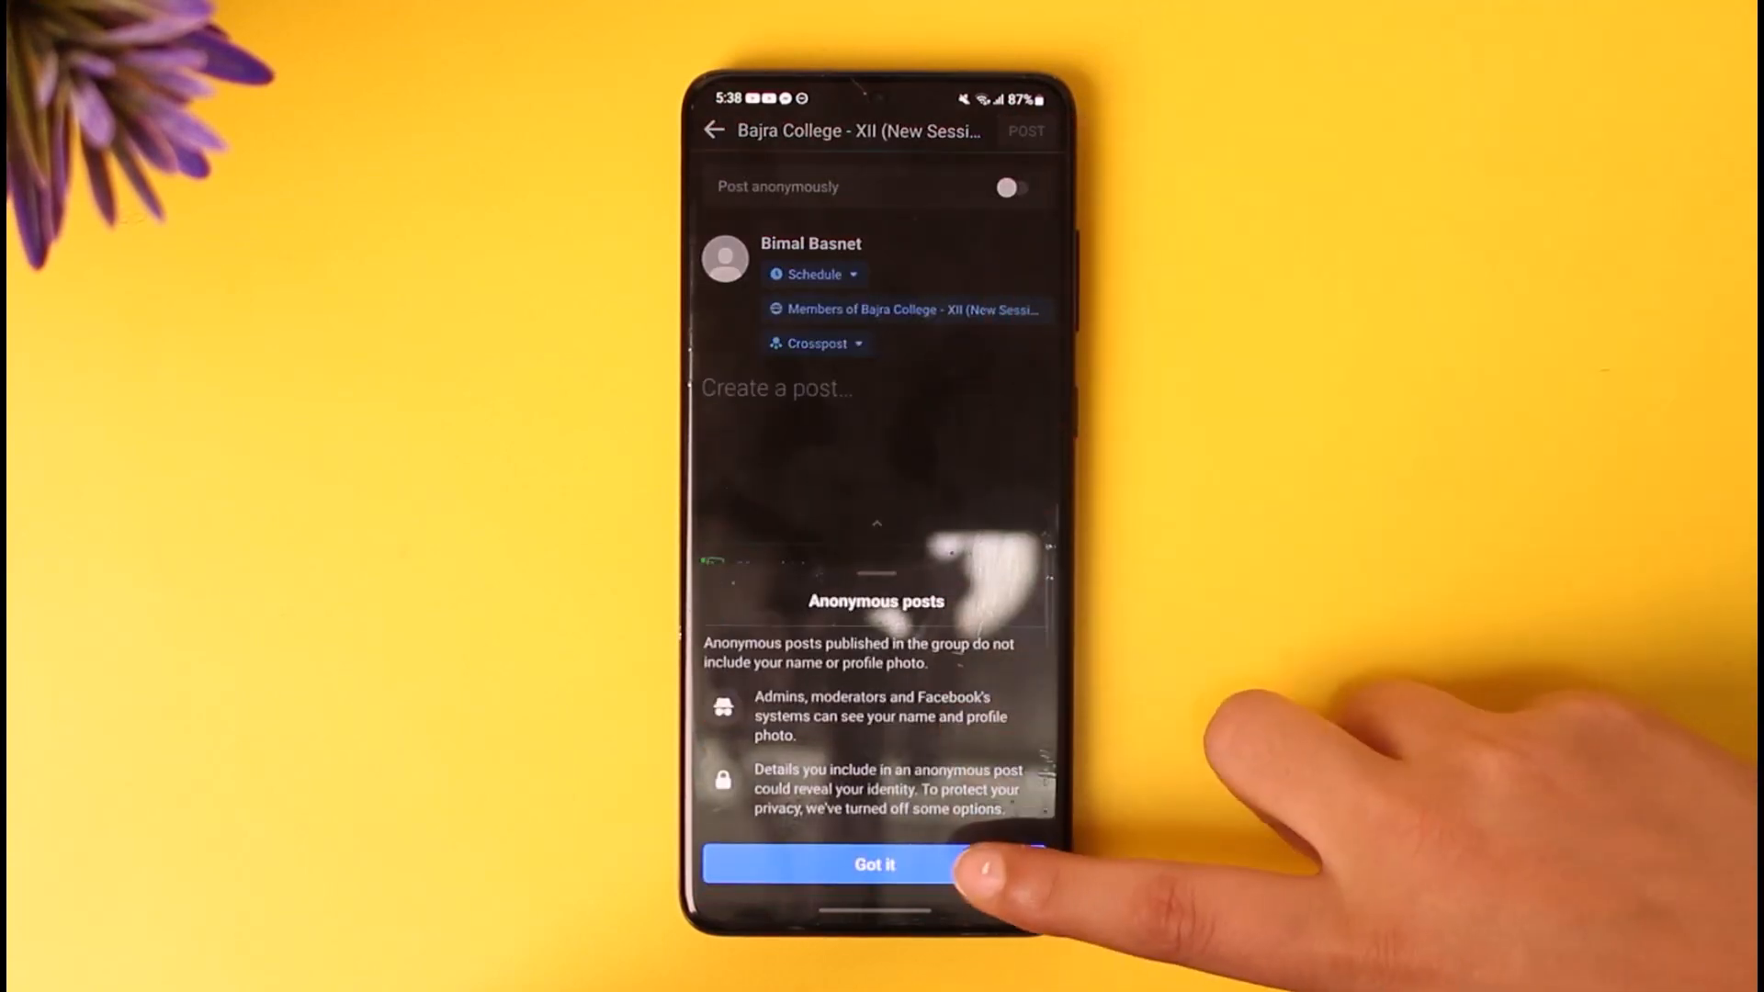
pyautogui.click(875, 863)
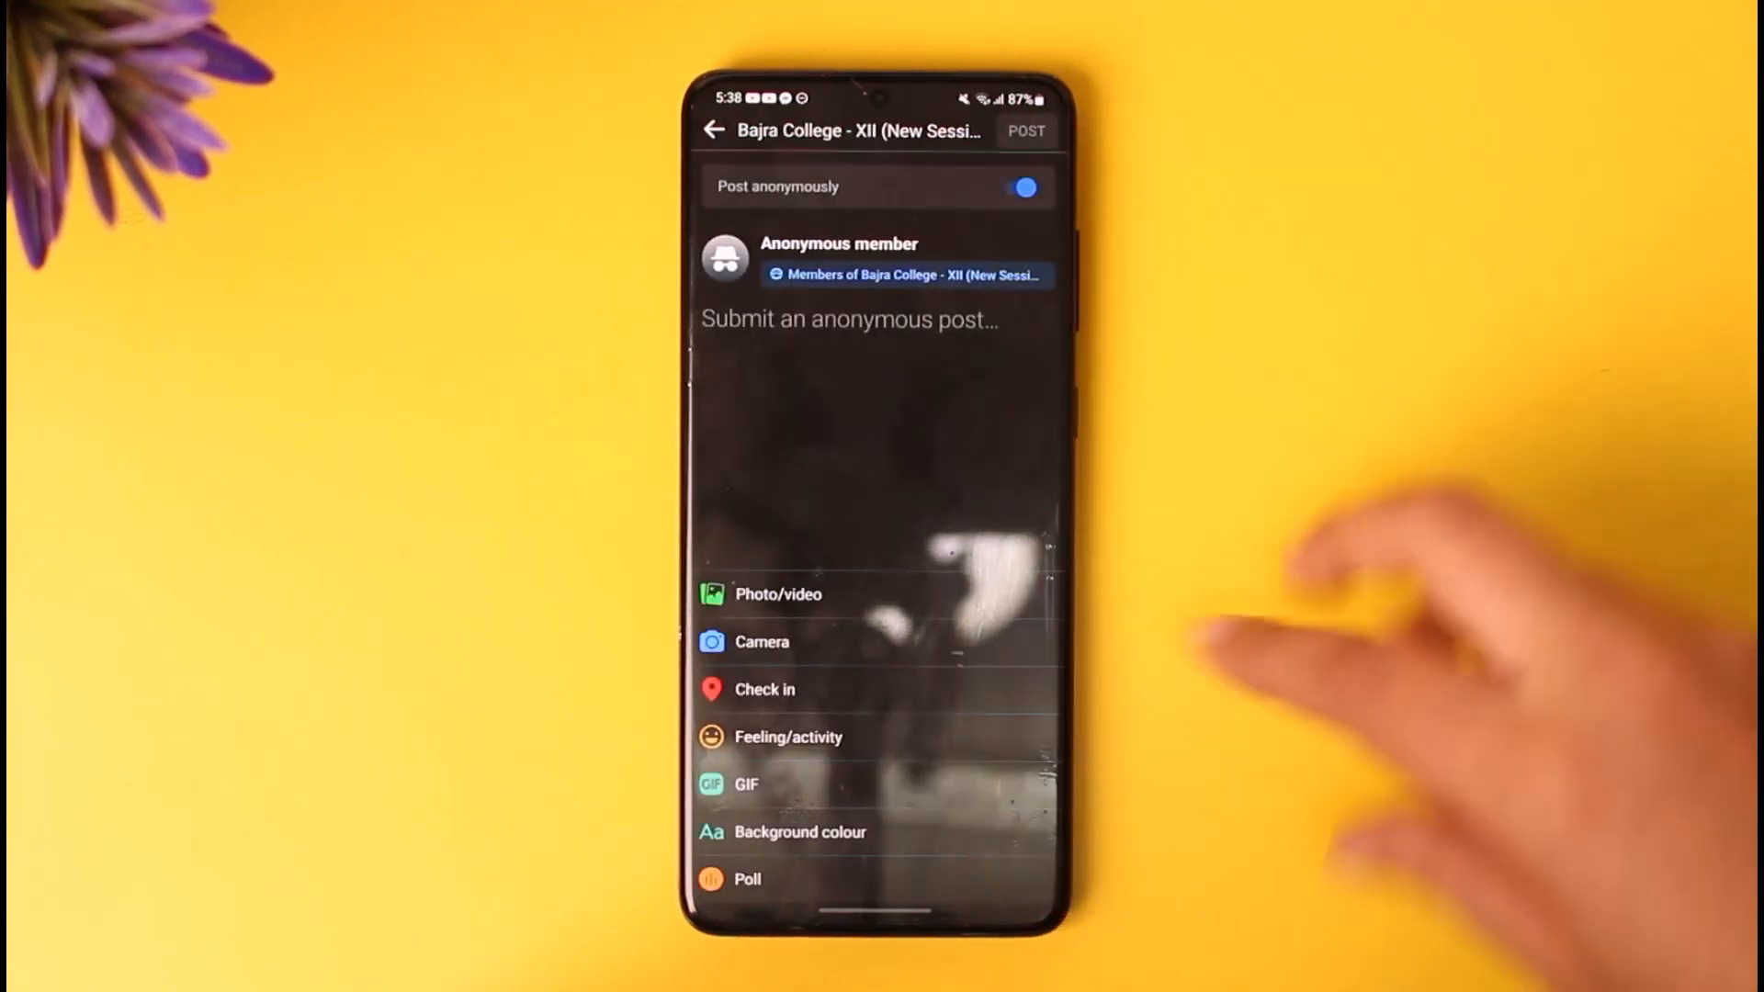